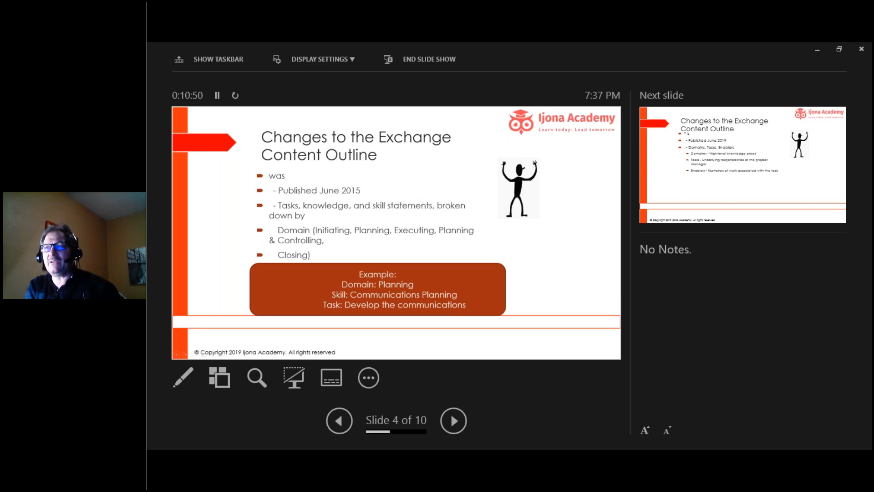
Step: Advance the slideshow to slide 5's 2019 outline, then return to slide 4's 2015 outline
click(453, 419)
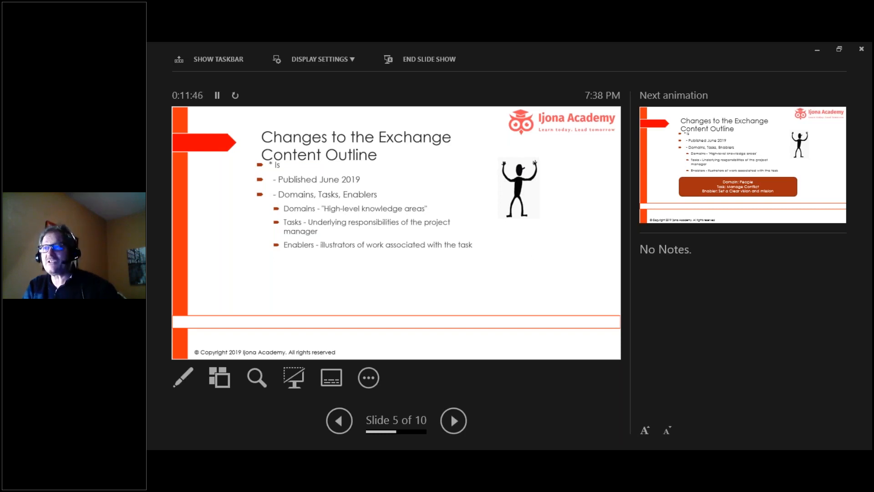
click(339, 421)
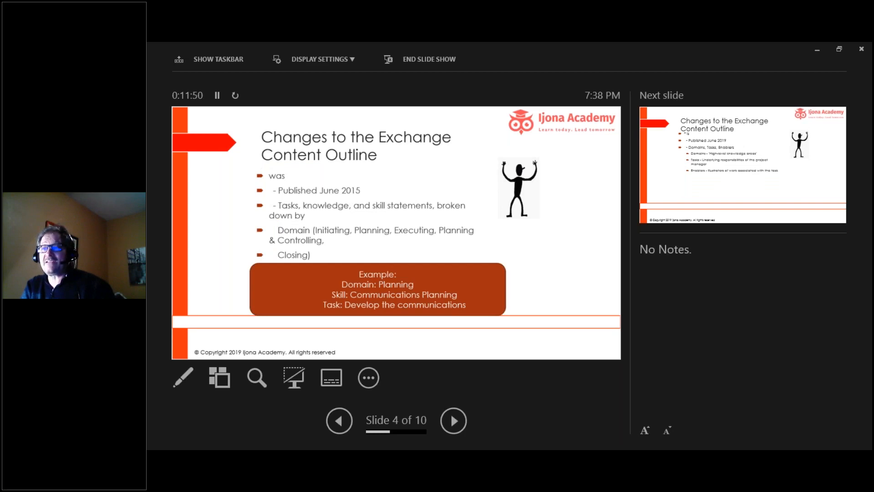
Step: Revisit slide 5's 2019 Domains, Tasks and Enablers bullets, then go back to slide 4
click(453, 420)
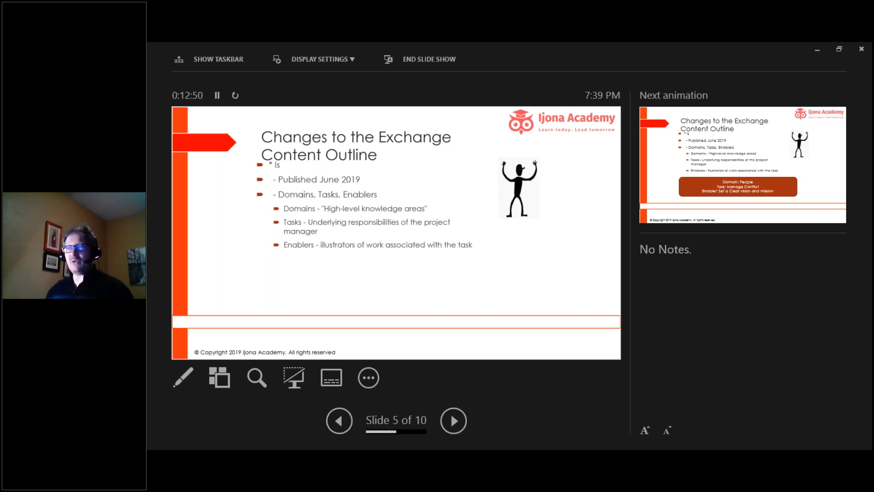
click(339, 420)
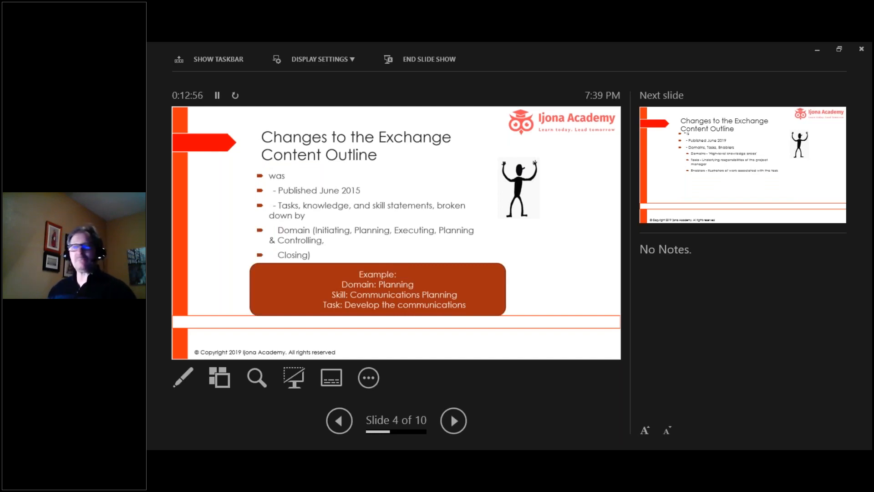
Step: Advance to slide 5 showing the People / Manage Conflict / clear vision example box
click(454, 420)
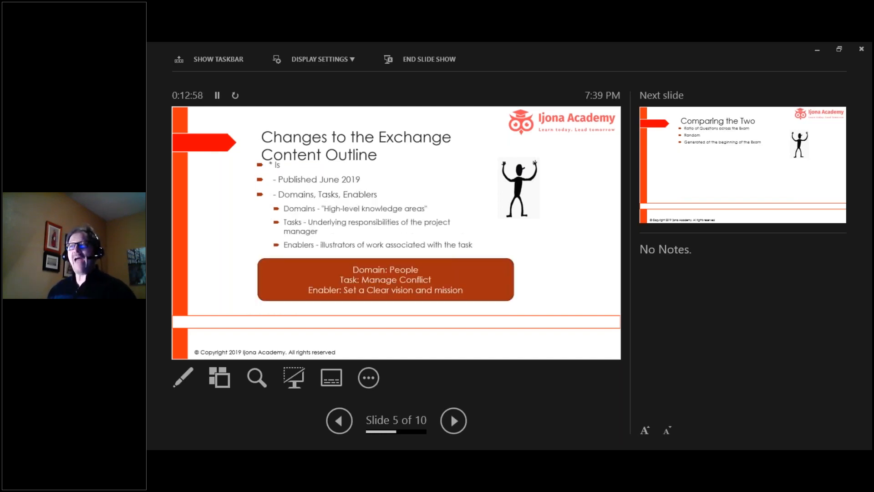